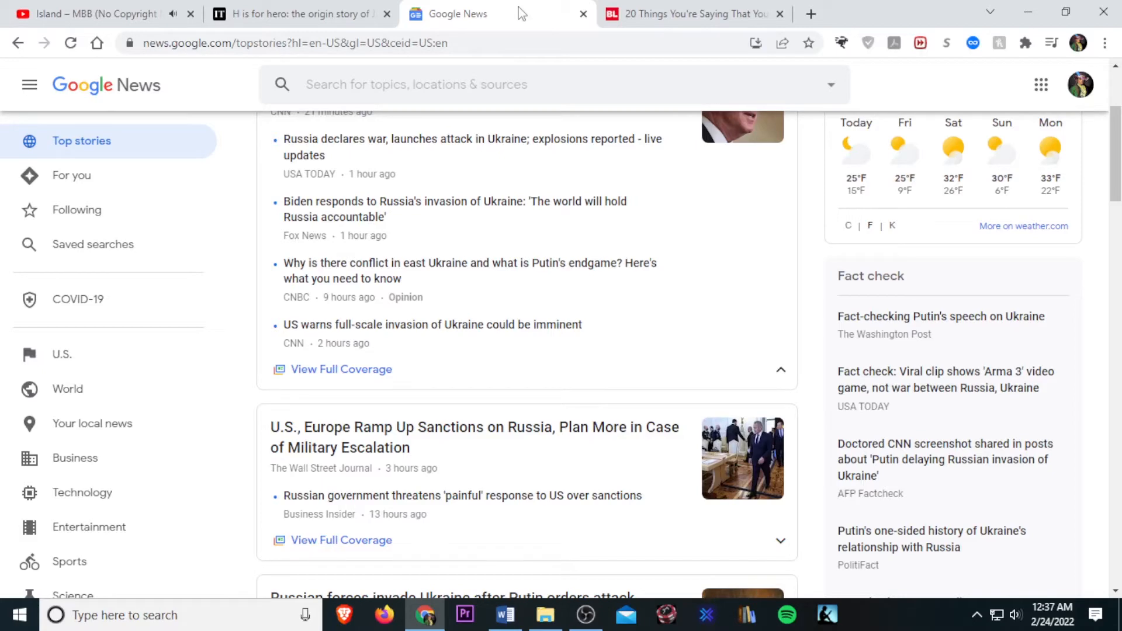
{"action": "mouse_move", "coordinate": [240, 197]}
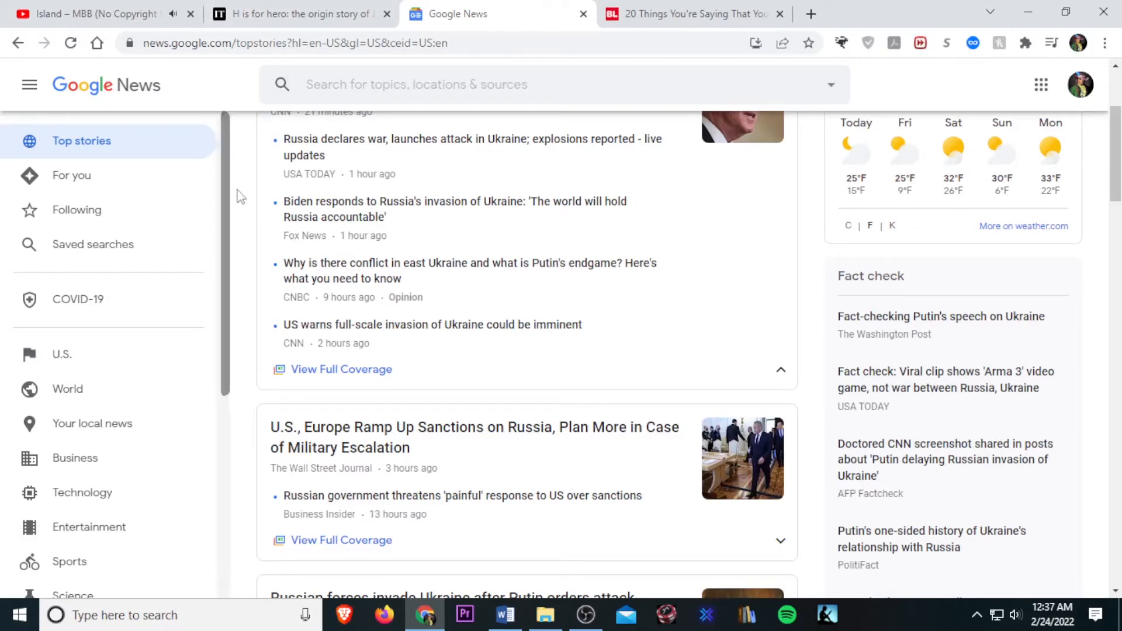
Scroll the Top stories feed past the sanctions story to Reuters' 'Russian forces invade Ukraine' headline.
{"action": "scroll", "scroll_direction": "down", "scroll_amount": 3}
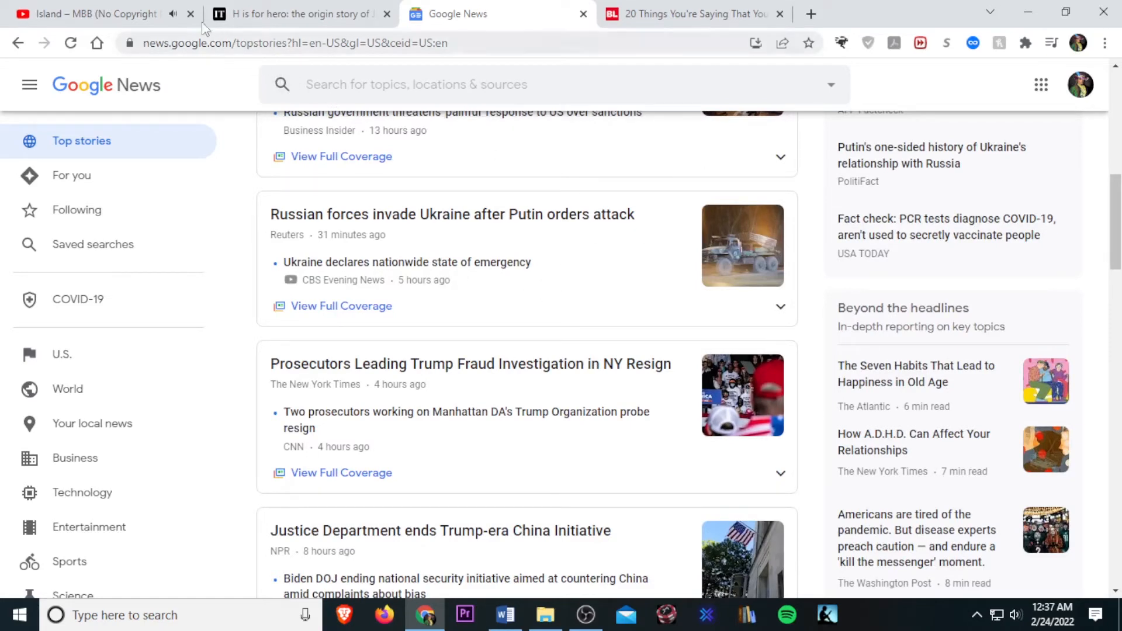
{"action": "left_click", "coordinate": [190, 14]}
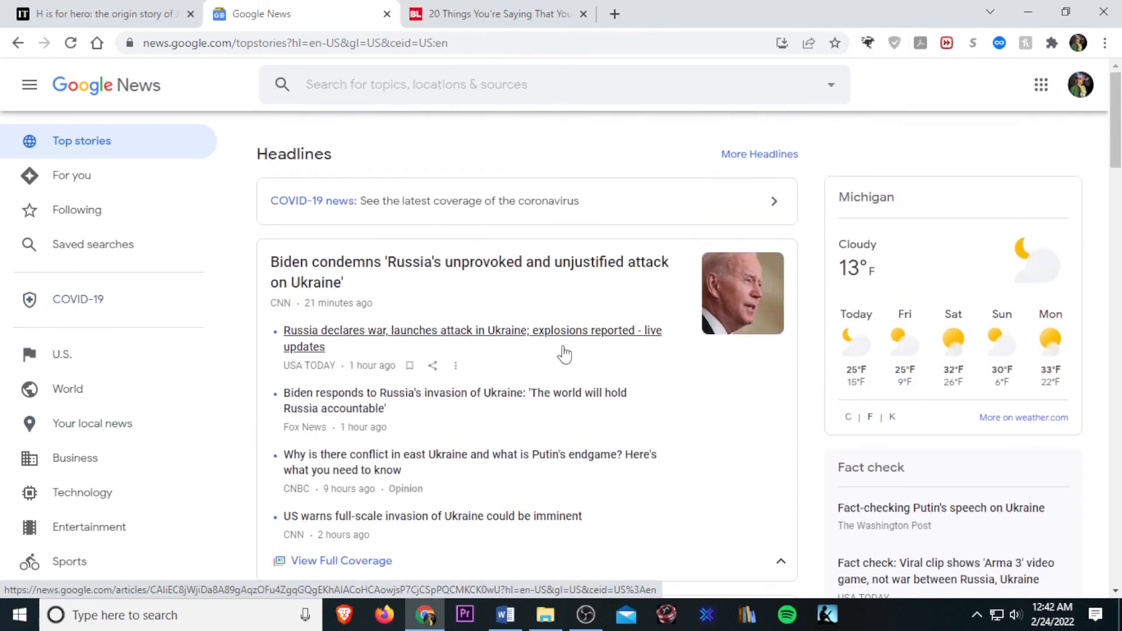
Scroll down to the U.S., Europe sanctions story and Reuters' Russian invasion report below the Biden coverage.
{"action": "scroll", "scroll_direction": "down", "scroll_amount": 3}
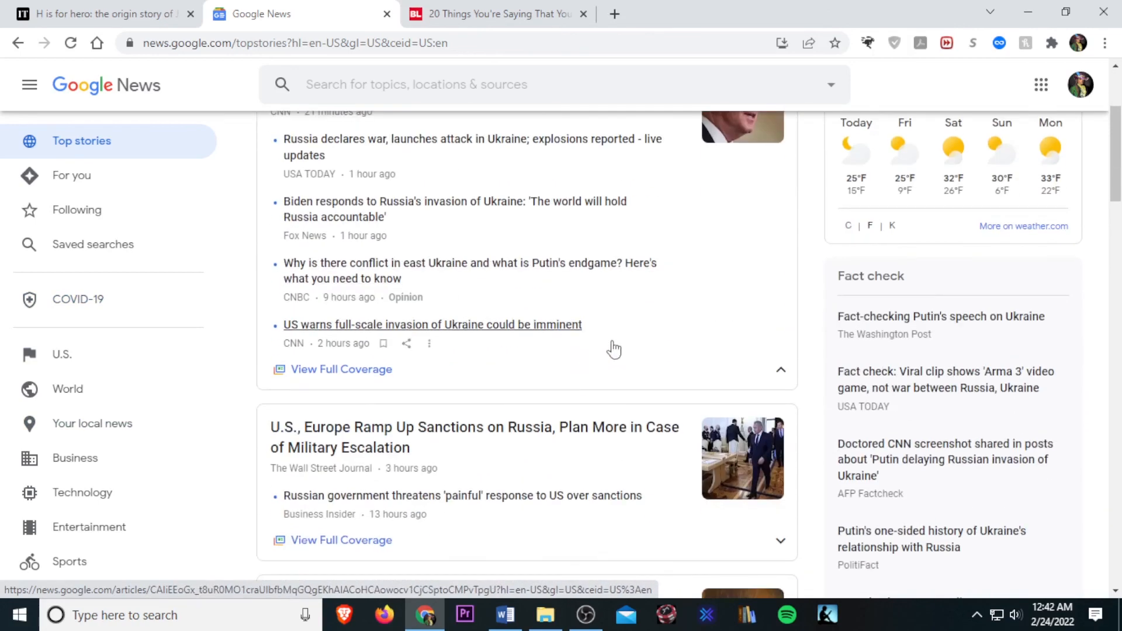
{"action": "scroll", "scroll_direction": "down", "scroll_amount": 3}
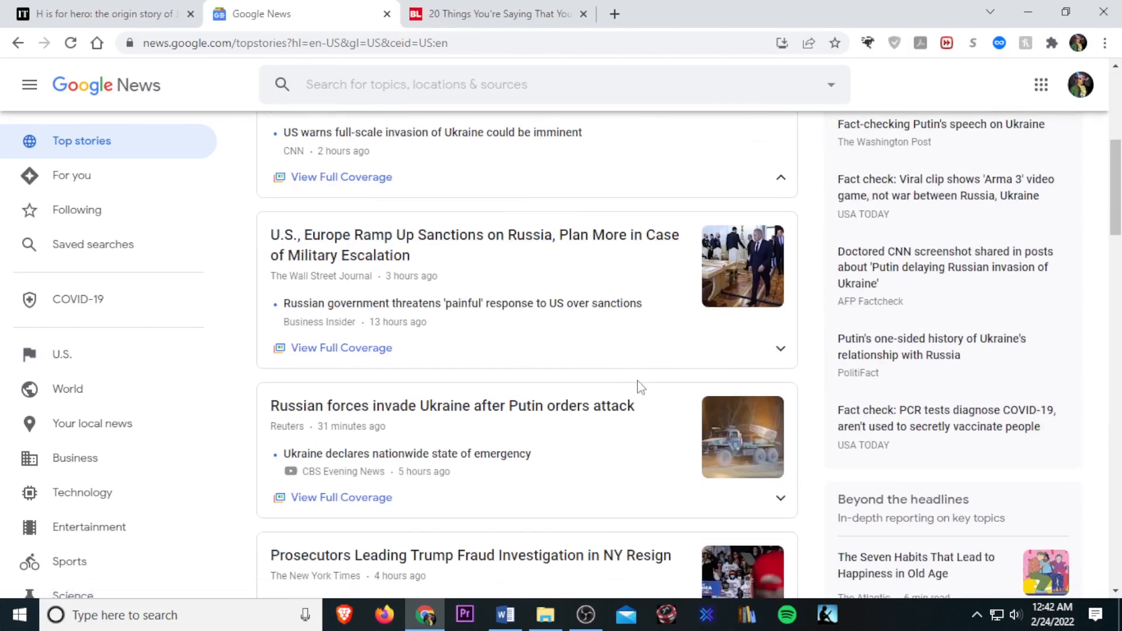
{"action": "mouse_move", "coordinate": [690, 383]}
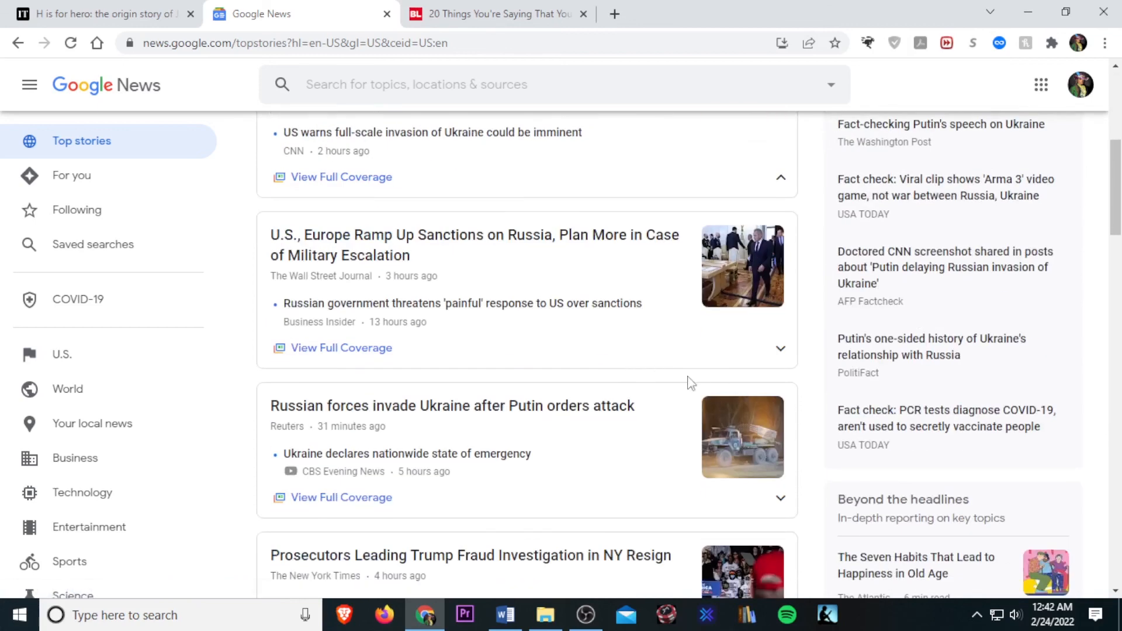